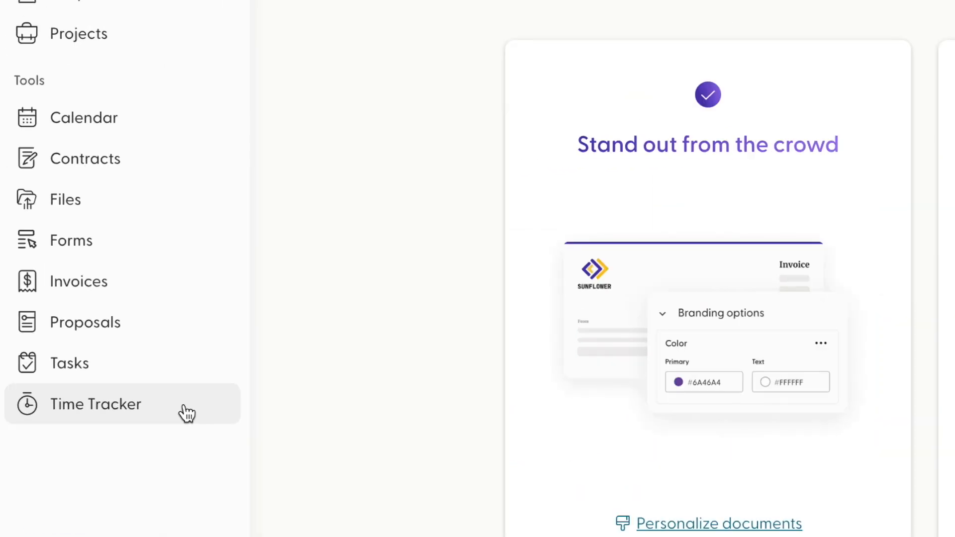
{"action": "mouse_move", "coordinate": [160, 230]}
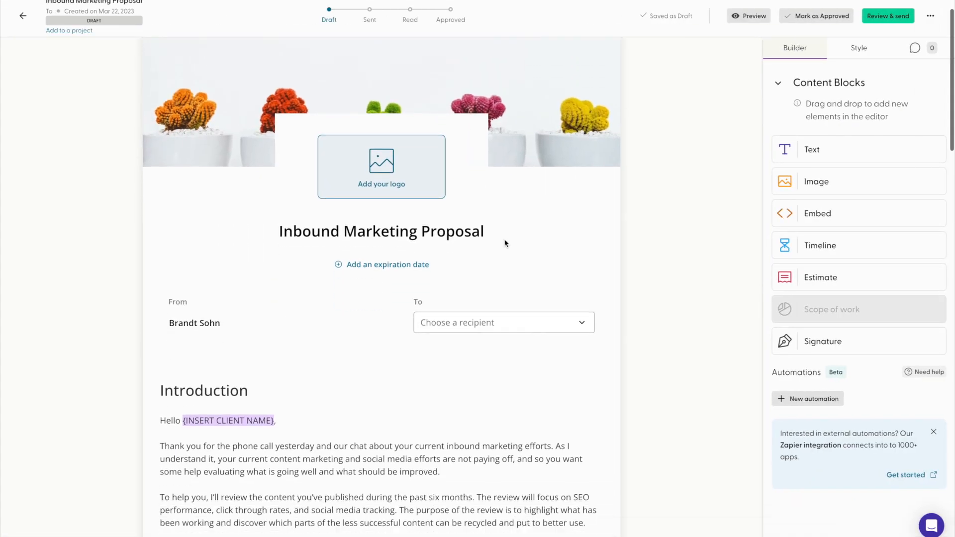
Step: Scroll the Inbound Marketing Proposal draft down to its Introduction block
{"action": "scroll", "scroll_direction": "down", "scroll_amount": 3}
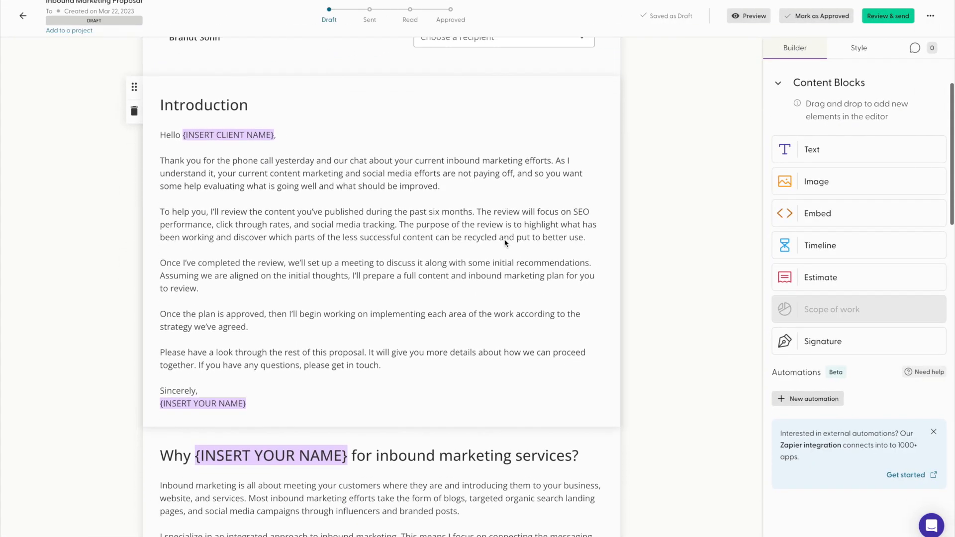
{"action": "left_click", "coordinate": [24, 15]}
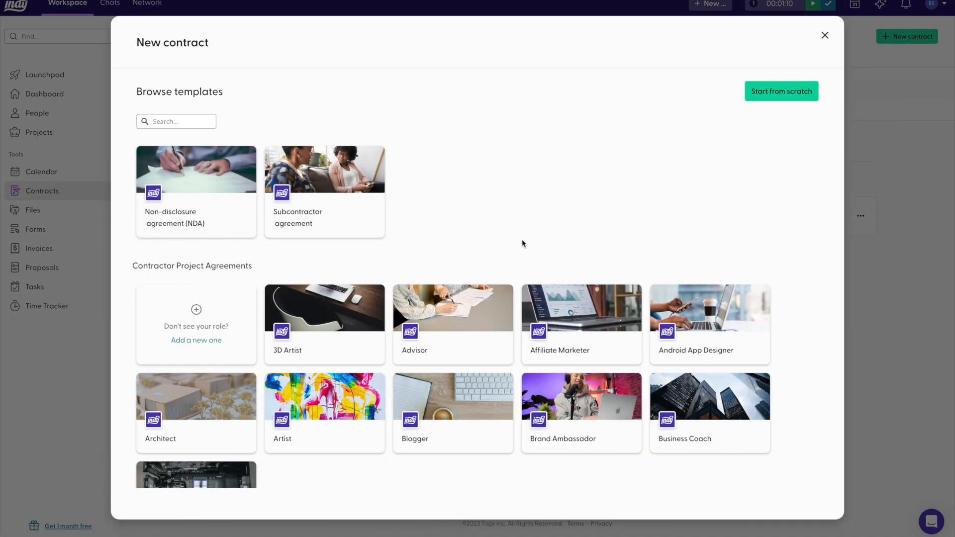
Step: Start a contract from the 3D Artist agreement and choose a contact as the client
{"action": "left_click", "coordinate": [324, 325]}
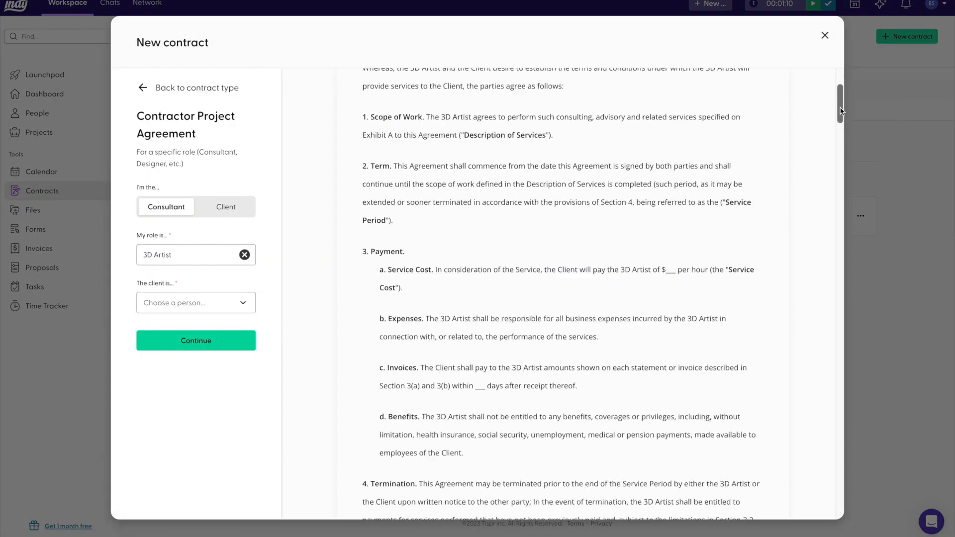
{"action": "scroll", "scroll_direction": "down", "scroll_amount": 3}
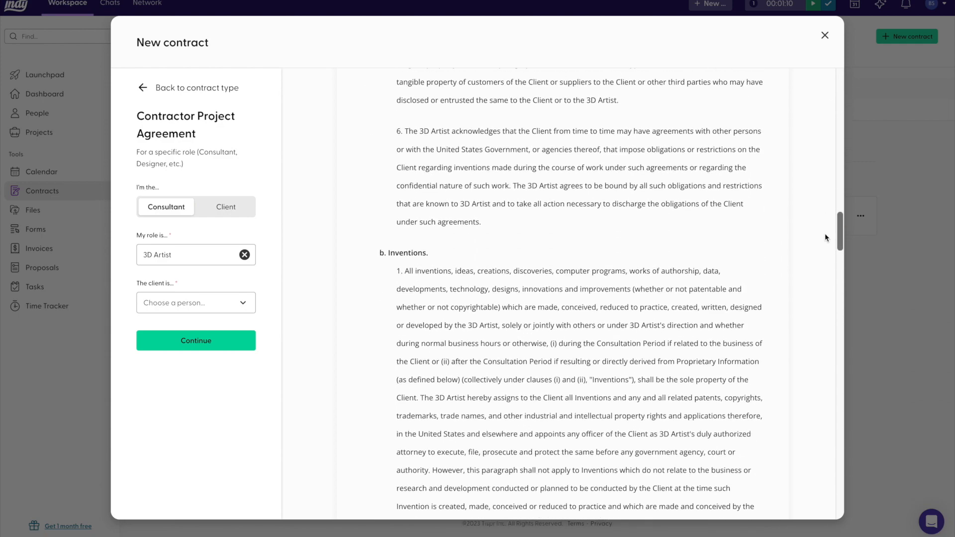
{"action": "left_click", "coordinate": [196, 303]}
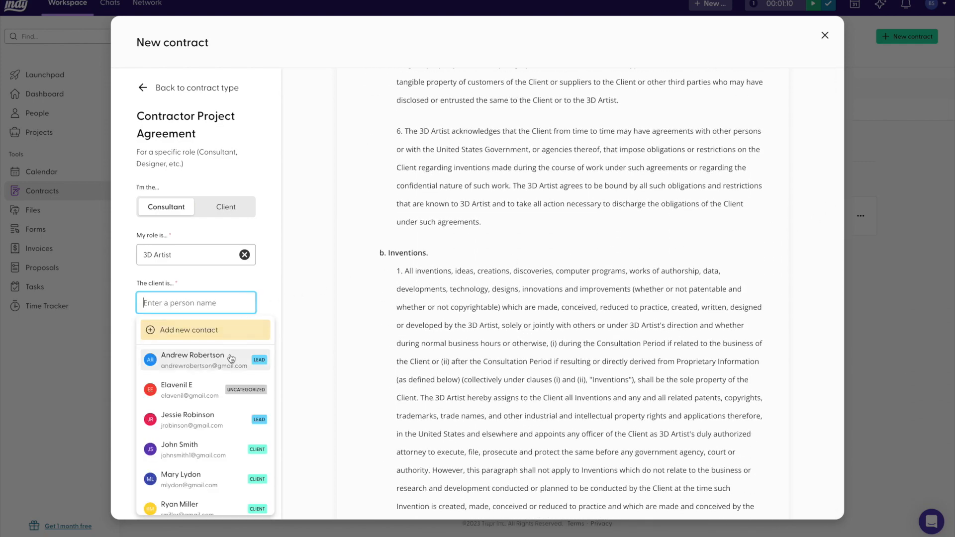
{"action": "left_click", "coordinate": [193, 359]}
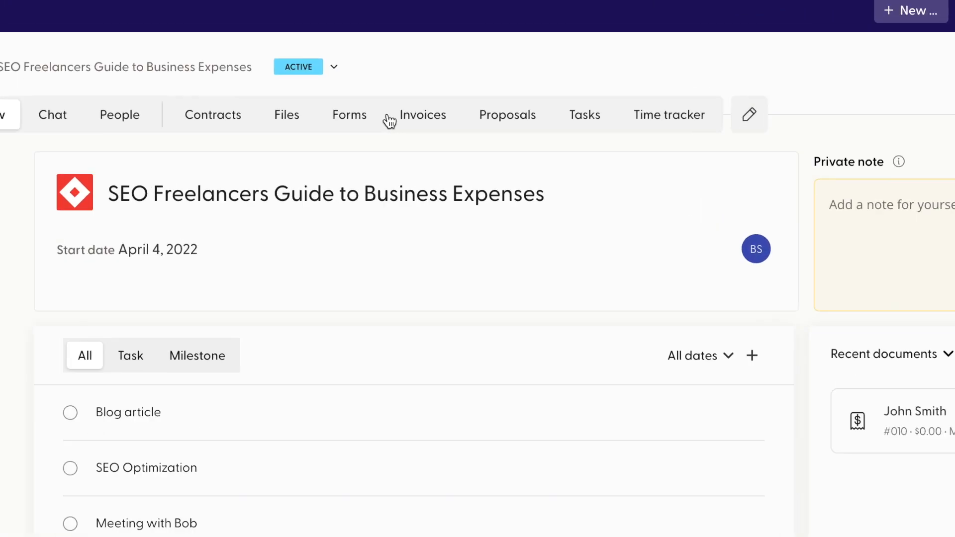
Step: Drag the Blog article task through In progress to Done on the project's task board
{"action": "left_click", "coordinate": [583, 114]}
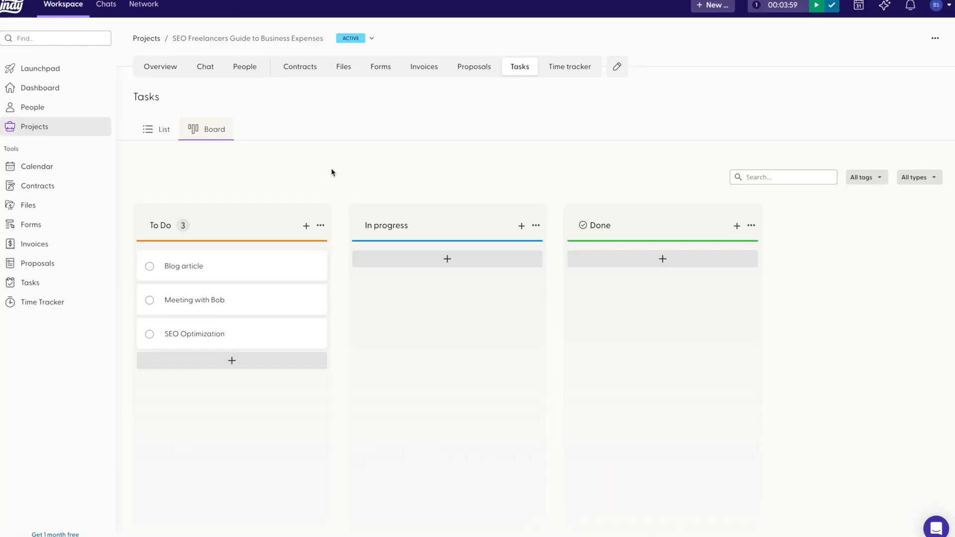
{"action": "left_click_drag", "start_coordinate": [182, 265], "coordinate": [394, 267]}
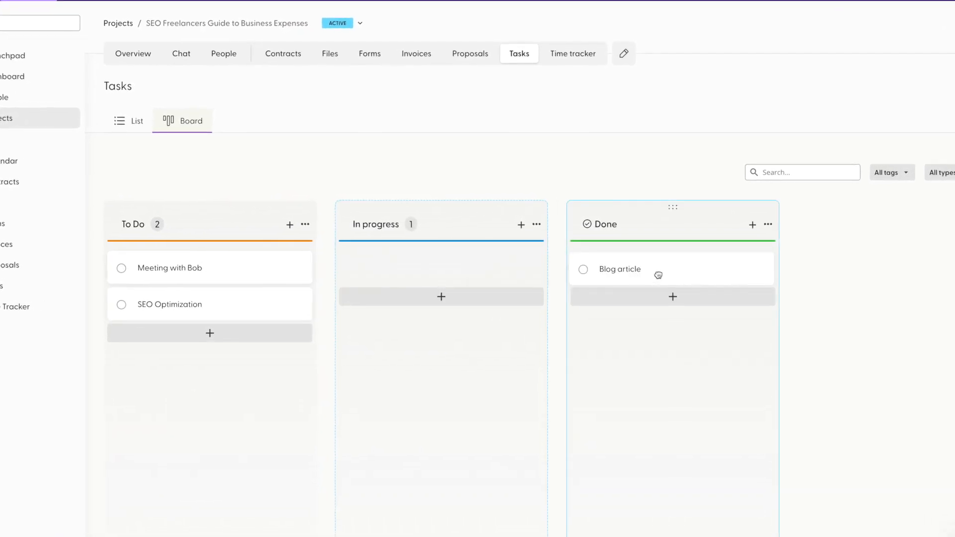
{"action": "left_click_drag", "start_coordinate": [170, 268], "coordinate": [396, 269]}
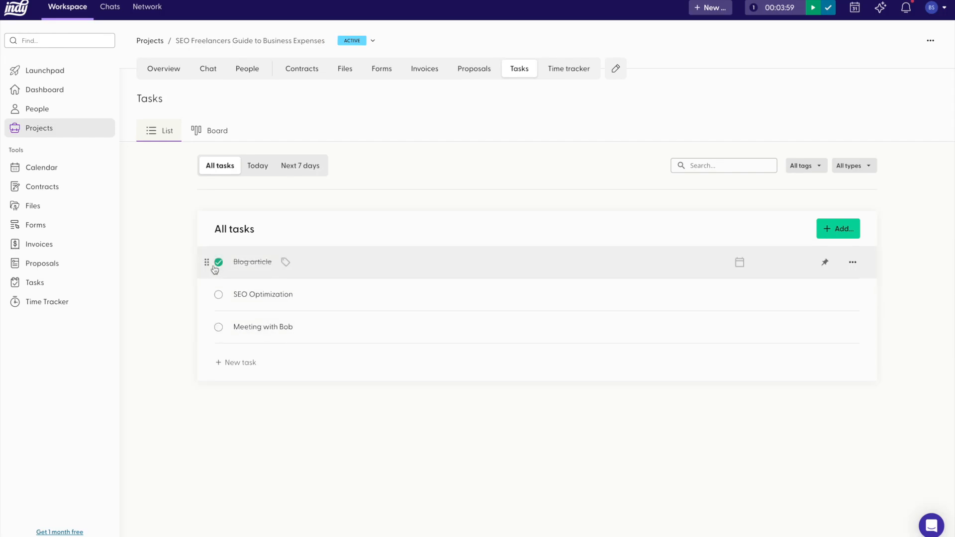
{"action": "left_click", "coordinate": [218, 263]}
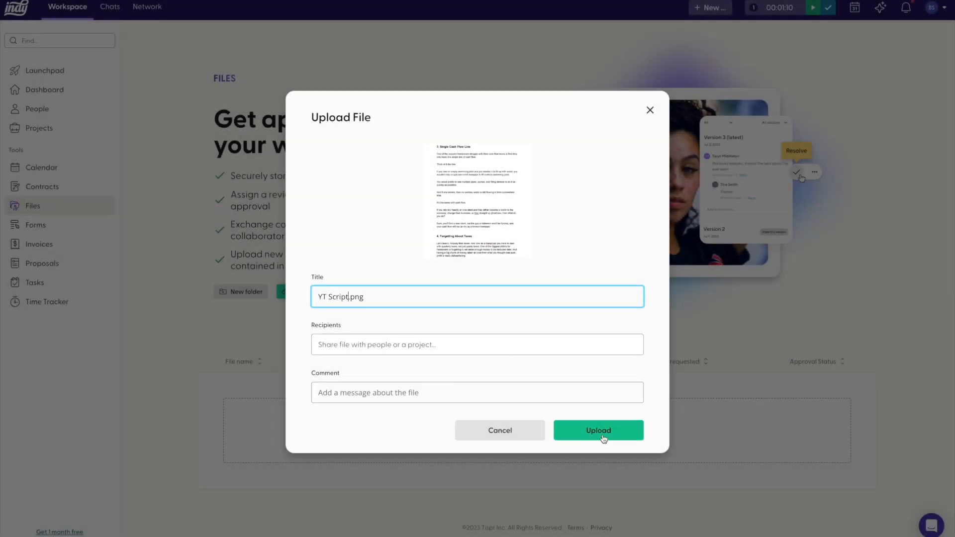
Step: Upload YT Script.png, then create a new draft invoice #012
{"action": "left_click", "coordinate": [598, 430]}
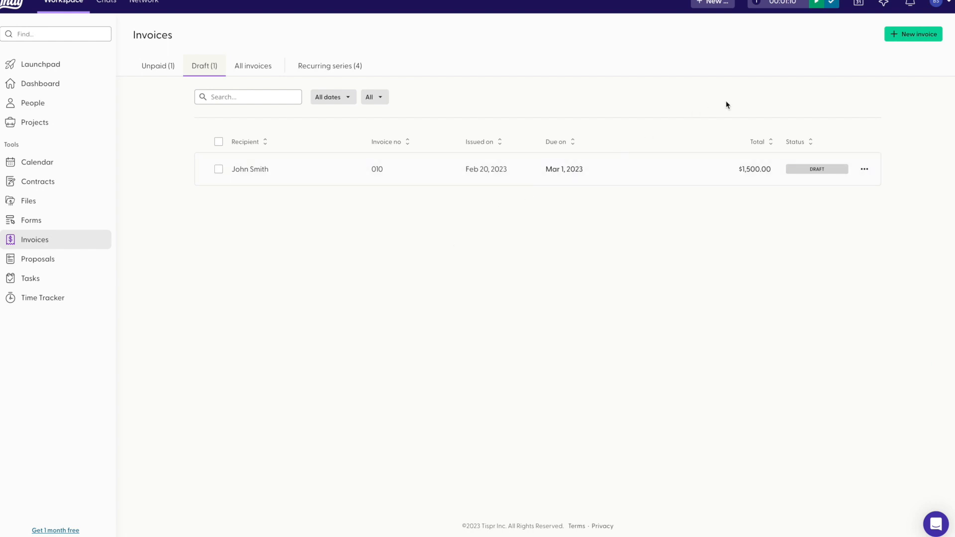
{"action": "left_click", "coordinate": [913, 33]}
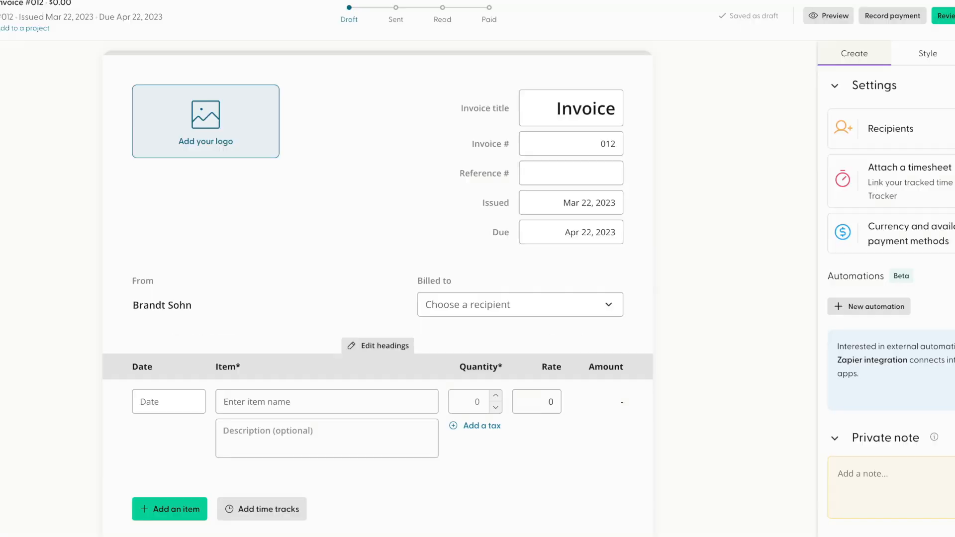
{"action": "scroll", "scroll_direction": "down", "scroll_amount": 3}
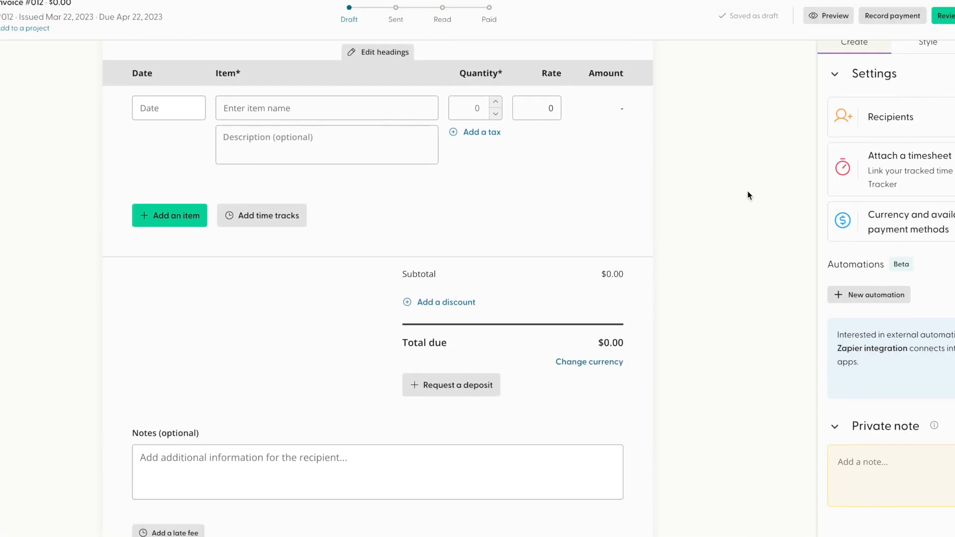
Step: Switch the calendar from Day to Week view, showing March 19–25, 2023
{"action": "left_click", "coordinate": [11, 160]}
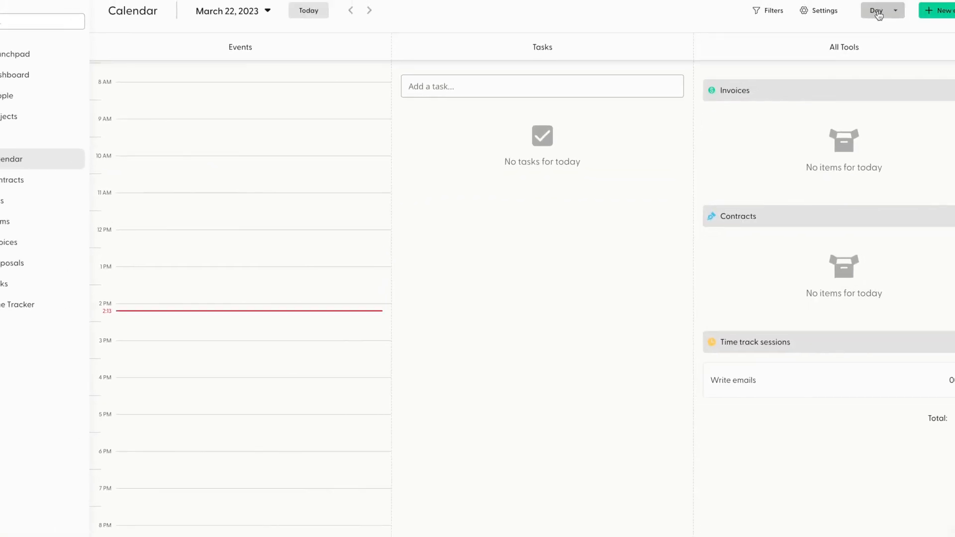
{"action": "left_click", "coordinate": [895, 10]}
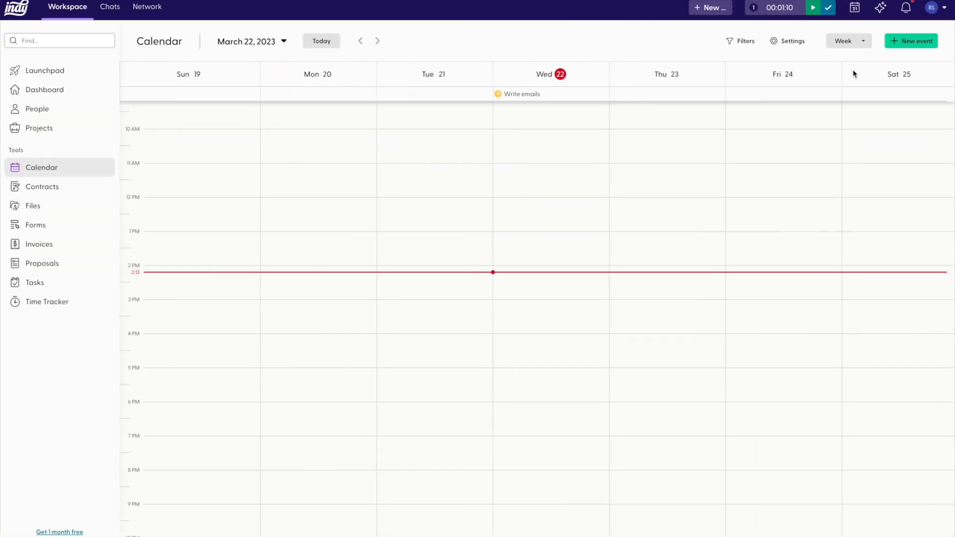
{"action": "left_click", "coordinate": [35, 224]}
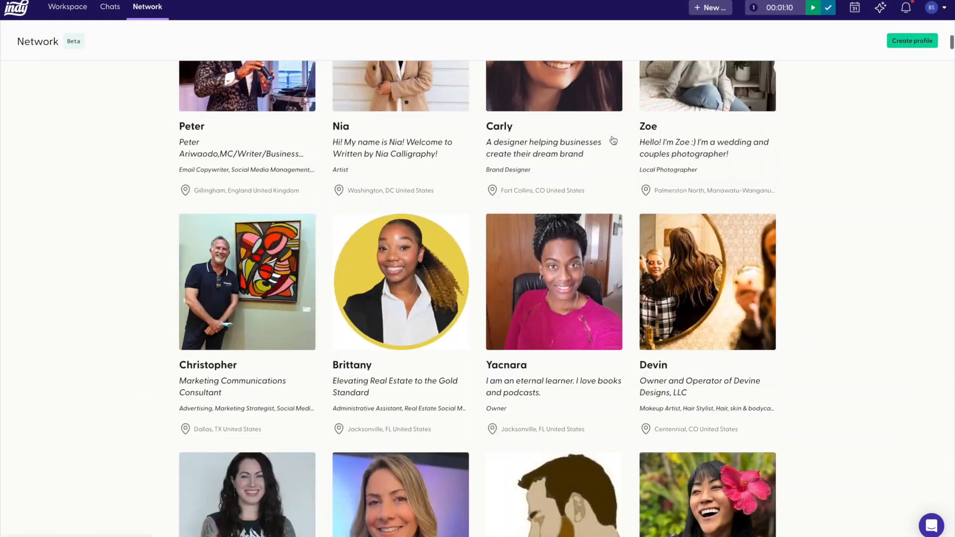
Step: Scroll the network profiles and open the Digital Marketer & Web designer card
{"action": "scroll", "scroll_direction": "down", "scroll_amount": 3}
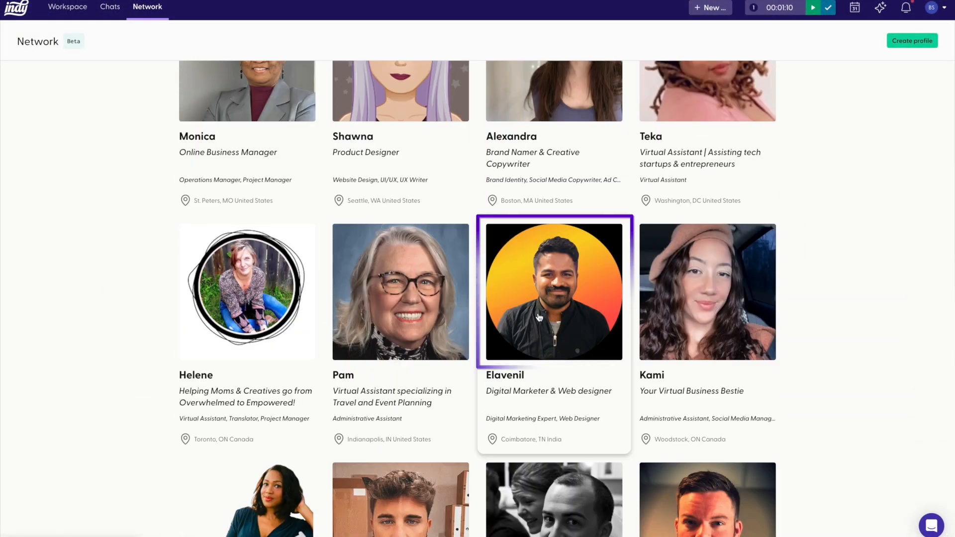
{"action": "left_click", "coordinate": [553, 292]}
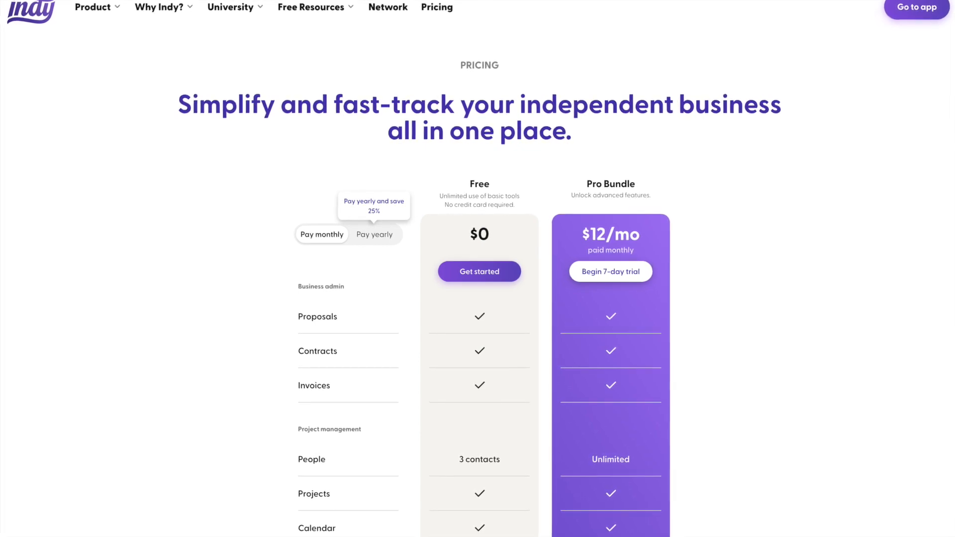
Step: Scroll the Pricing page to compare the Free plan with the $12/month Pro Bundle
{"action": "scroll", "scroll_direction": "down", "scroll_amount": 3}
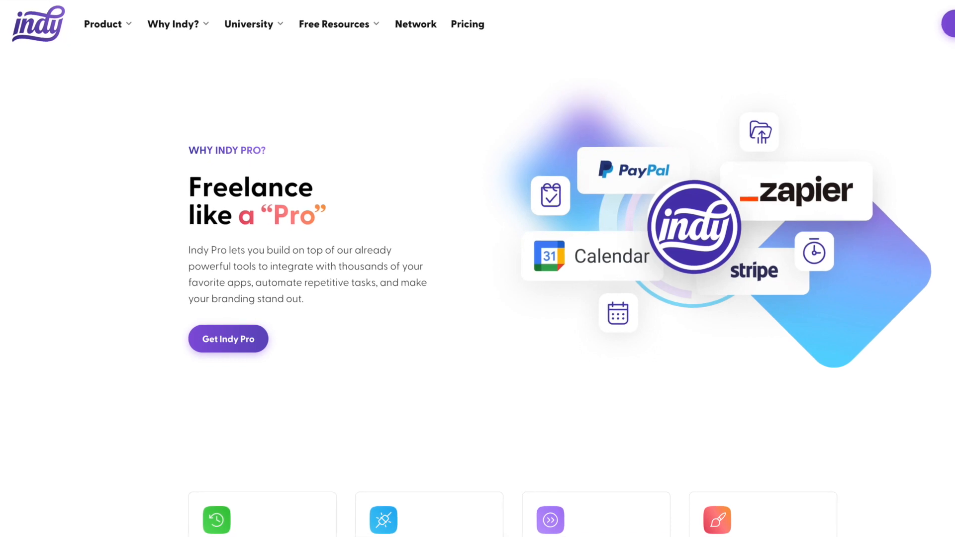
{"action": "scroll", "scroll_direction": "down", "scroll_amount": 3}
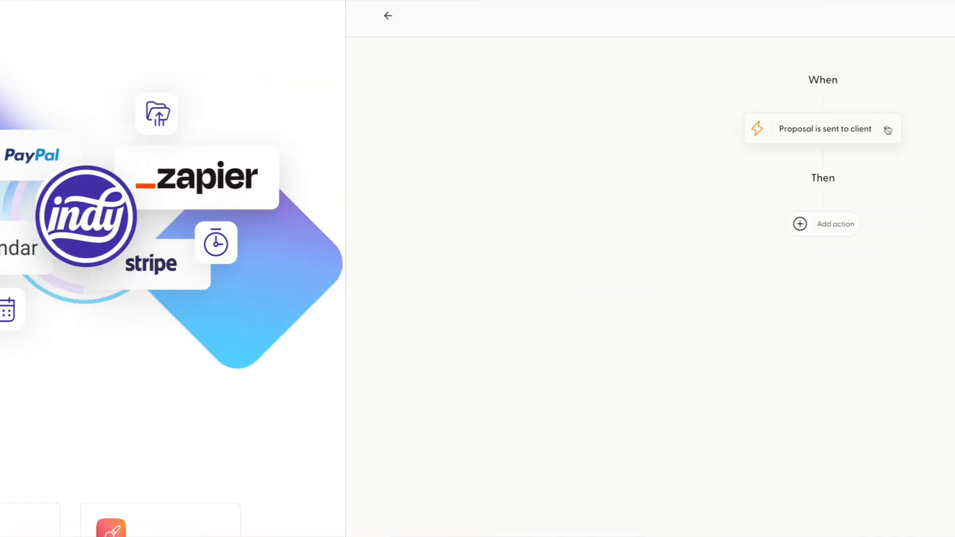
Step: Trigger the automation on 'Invoice is paid' and add a Send follow-up email action
{"action": "left_click", "coordinate": [822, 223]}
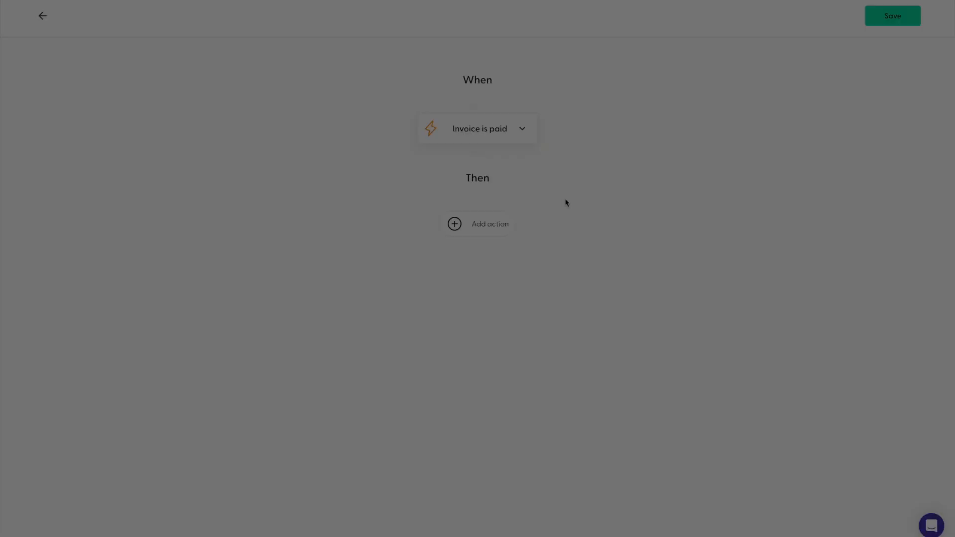
{"action": "left_click", "coordinate": [453, 223]}
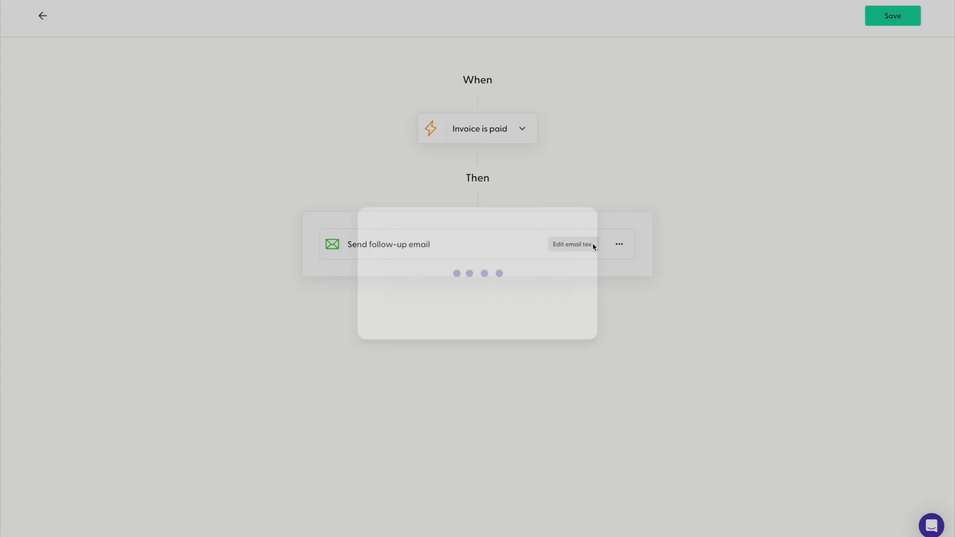
{"action": "left_click", "coordinate": [572, 245]}
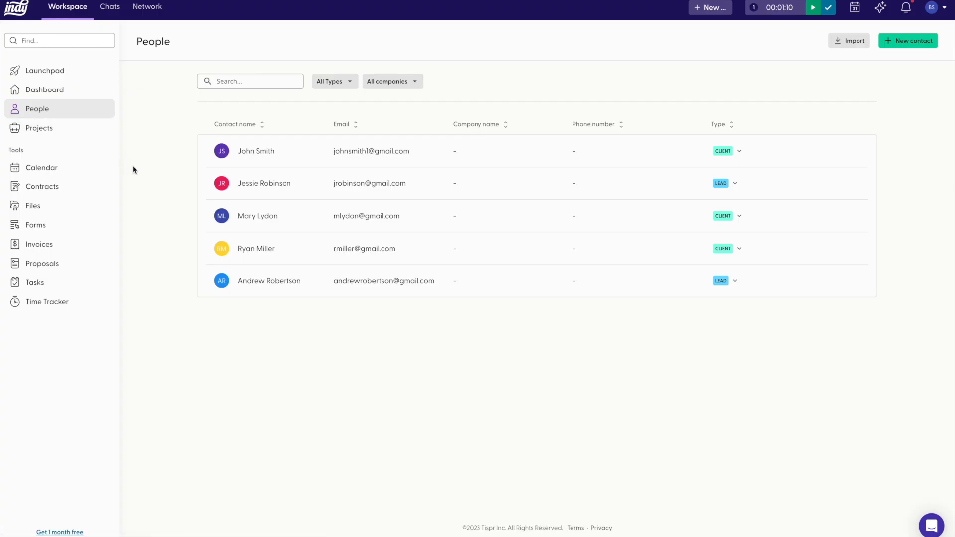
{"action": "mouse_move", "coordinate": [150, 189]}
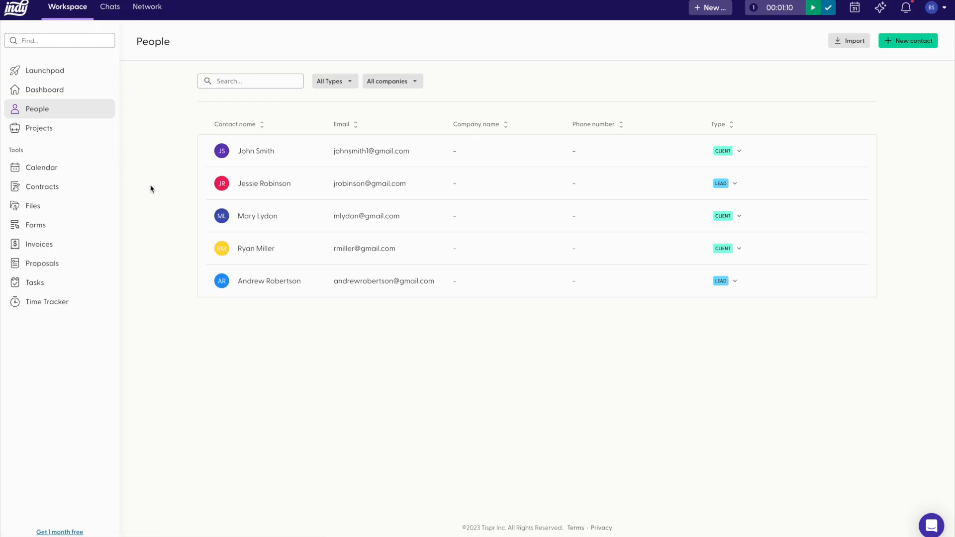